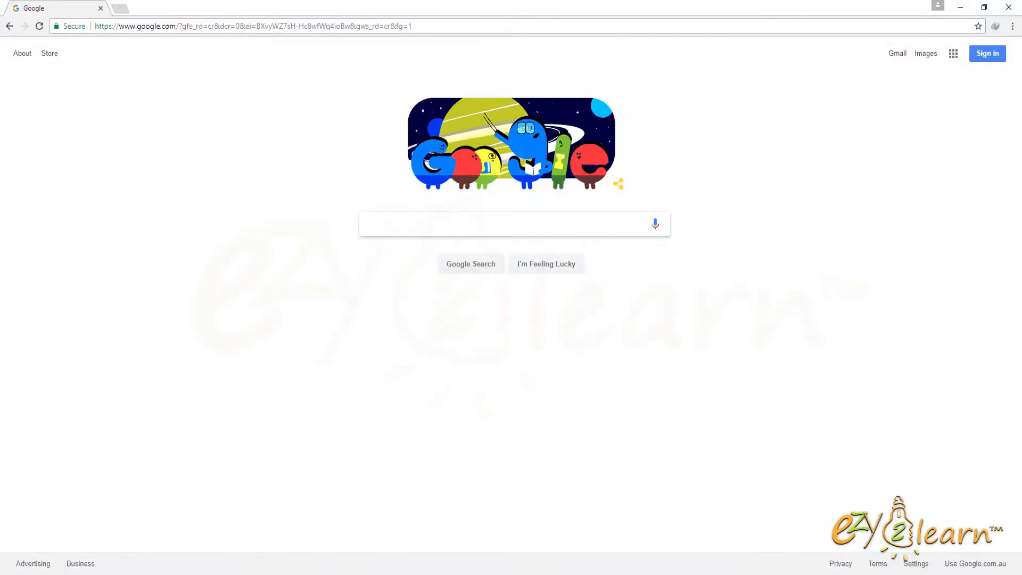
# Step: Search Google for 'miui' to find Xiaomi's official MIUI global site
pyautogui.click(514, 224)
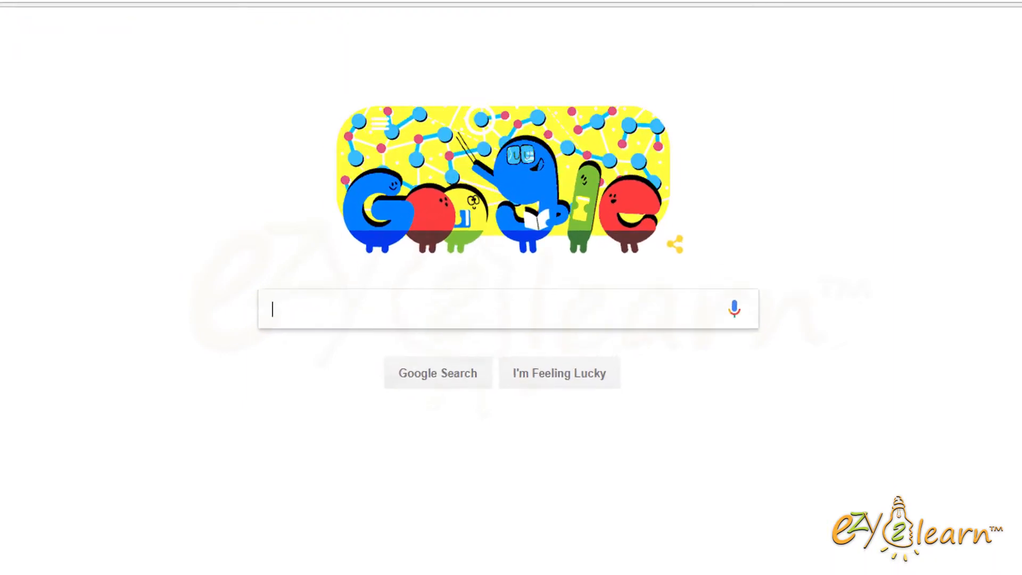
pyautogui.write('miui')
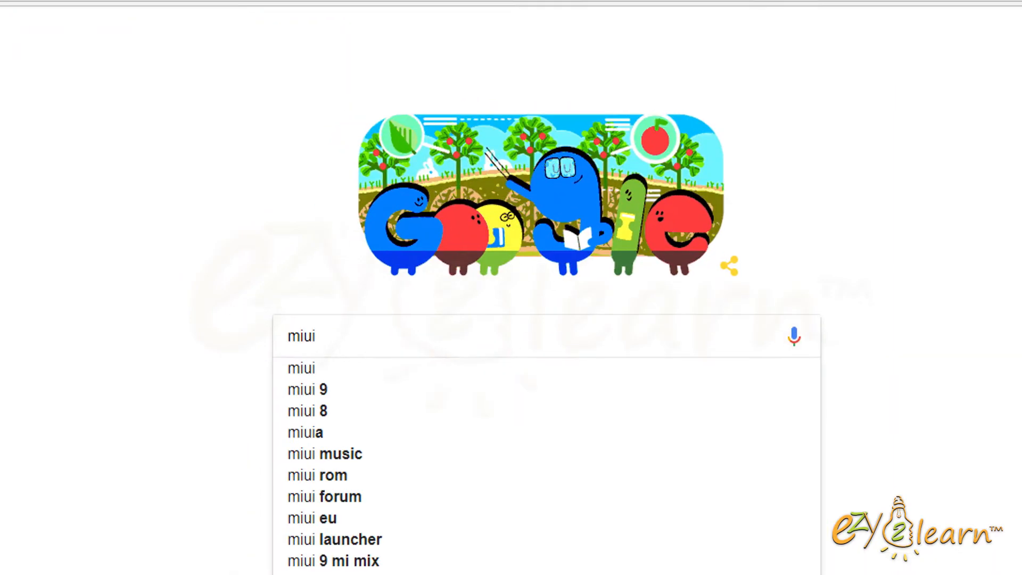
pyautogui.press('Enter')
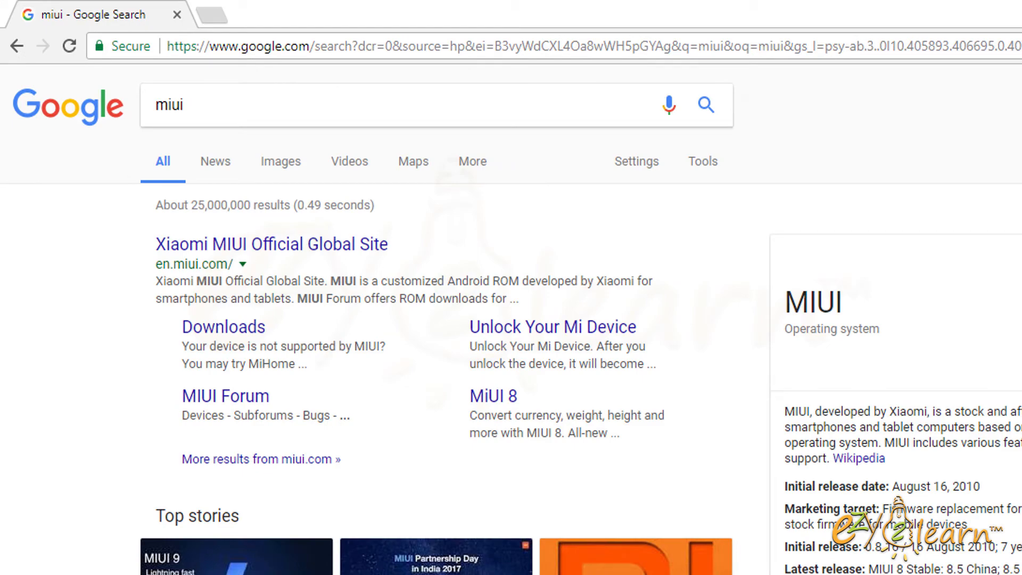
# Step: From the MIUI official site result, reach the Mi Note 3 page in Downloads with its full ROM packs
pyautogui.click(271, 244)
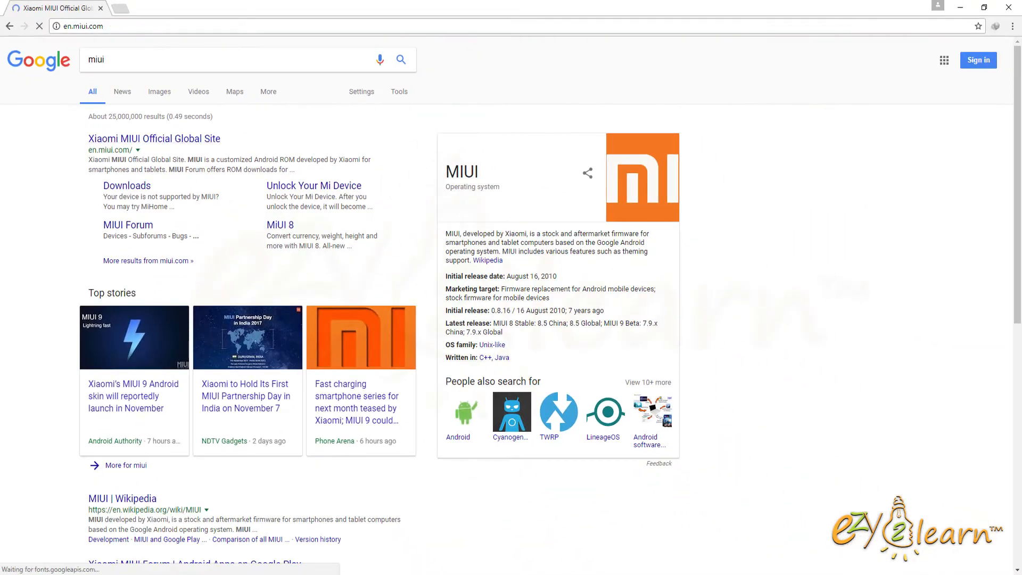
pyautogui.click(154, 138)
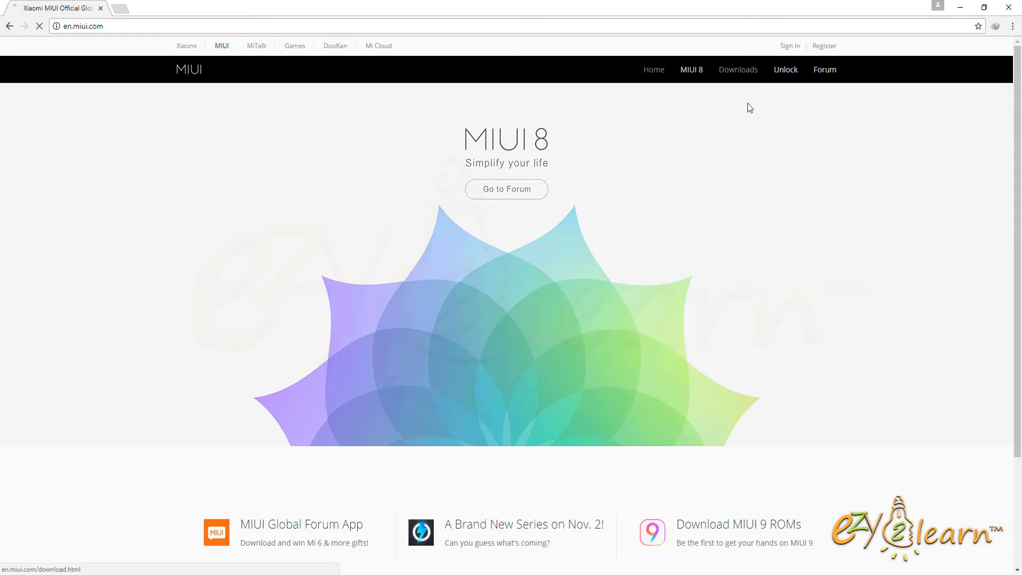
pyautogui.click(736, 70)
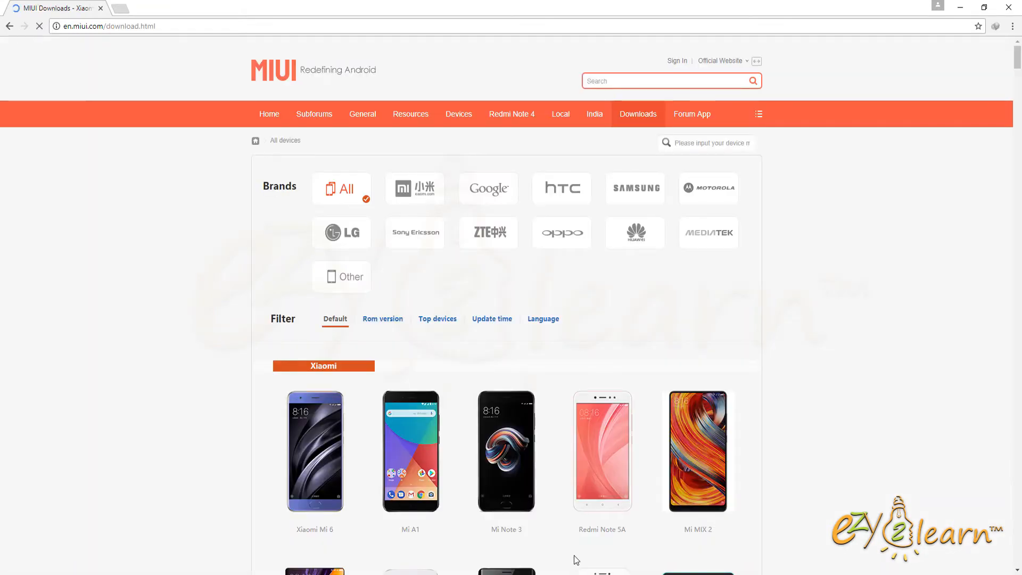
pyautogui.click(505, 451)
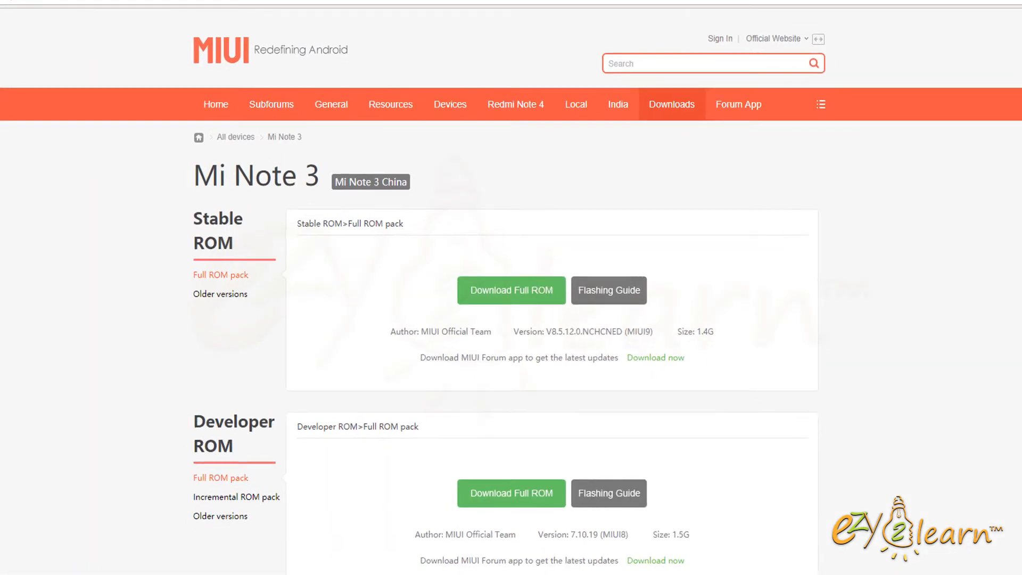
pyautogui.scroll(-3)
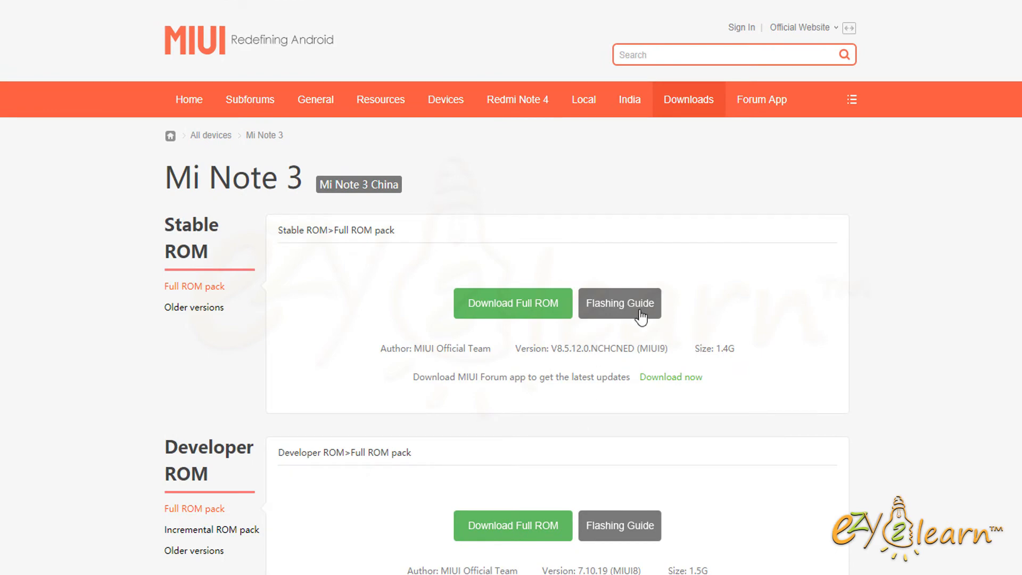
# Step: From the fastboot flashing guide, start downloading the MIUI ROM Flashing Tool installer
pyautogui.click(618, 302)
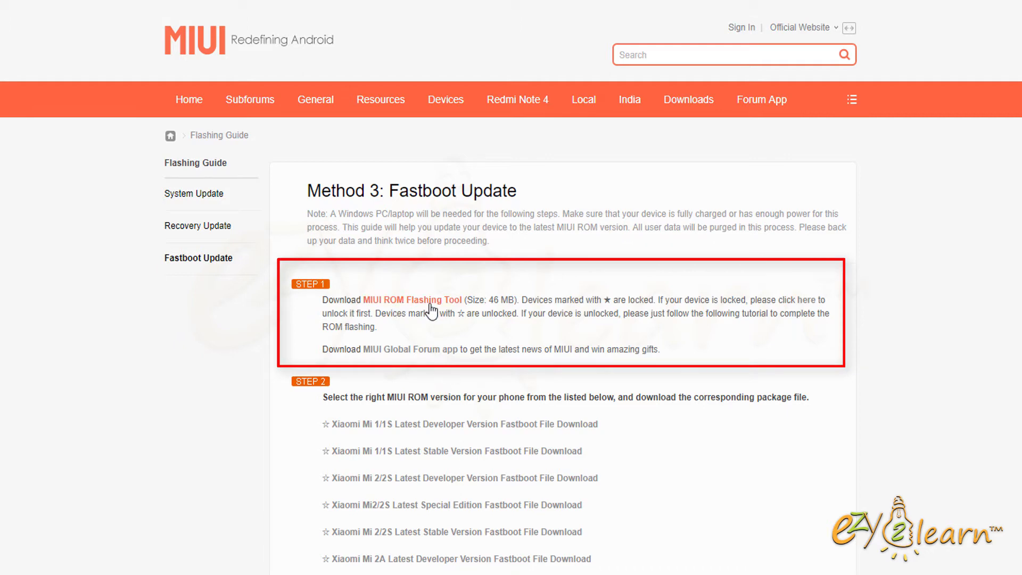
pyautogui.click(413, 300)
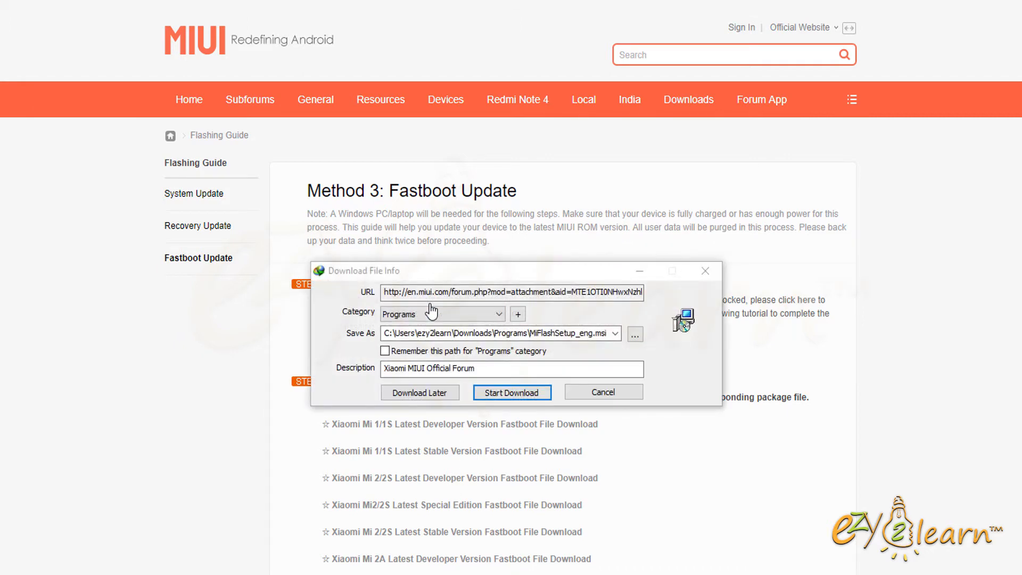
pyautogui.click(512, 391)
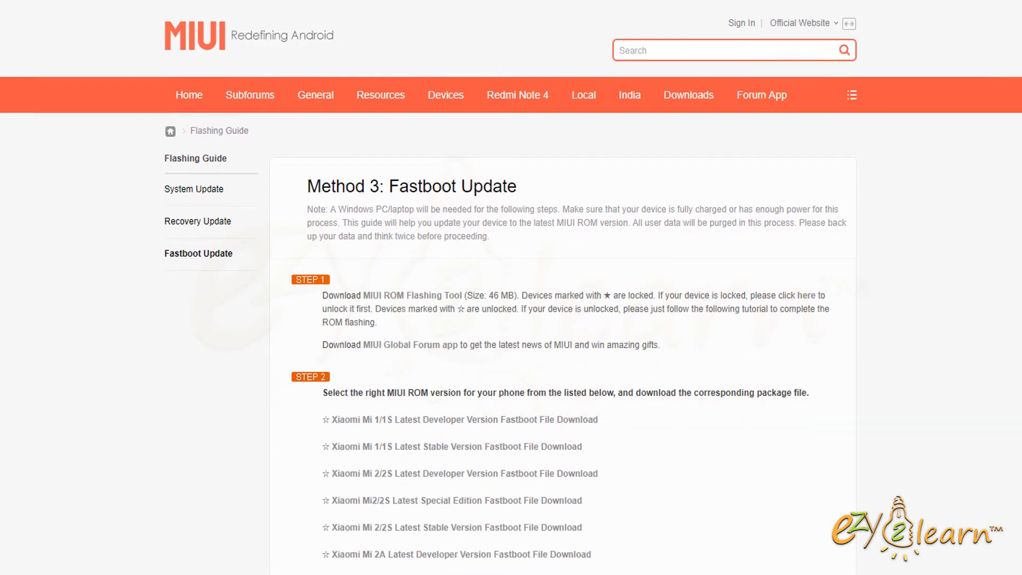
# Step: Download the Mi Max 2 latest global stable fastboot ROM package to the desktop
pyautogui.scroll(-3)
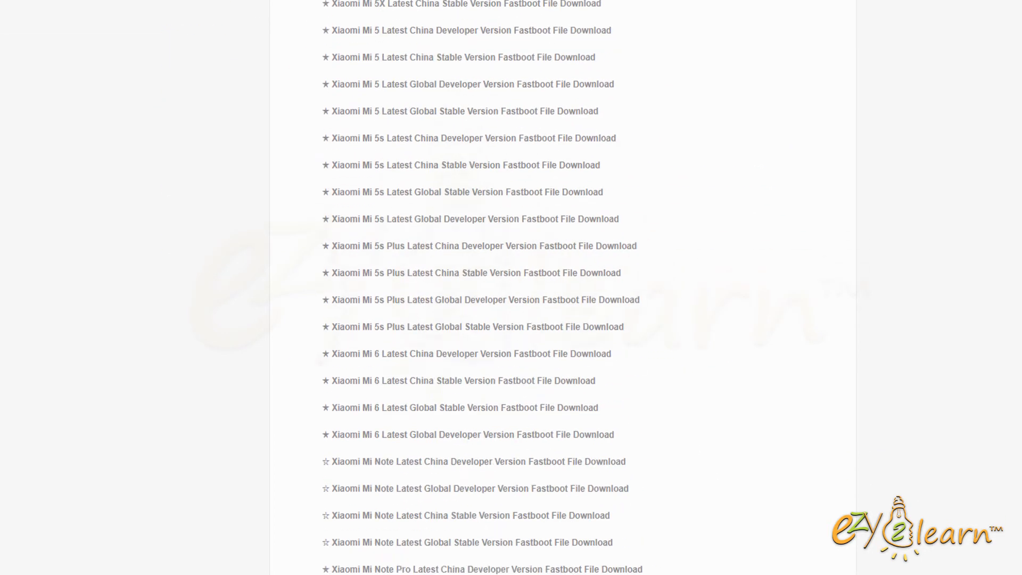
pyautogui.scroll(-3)
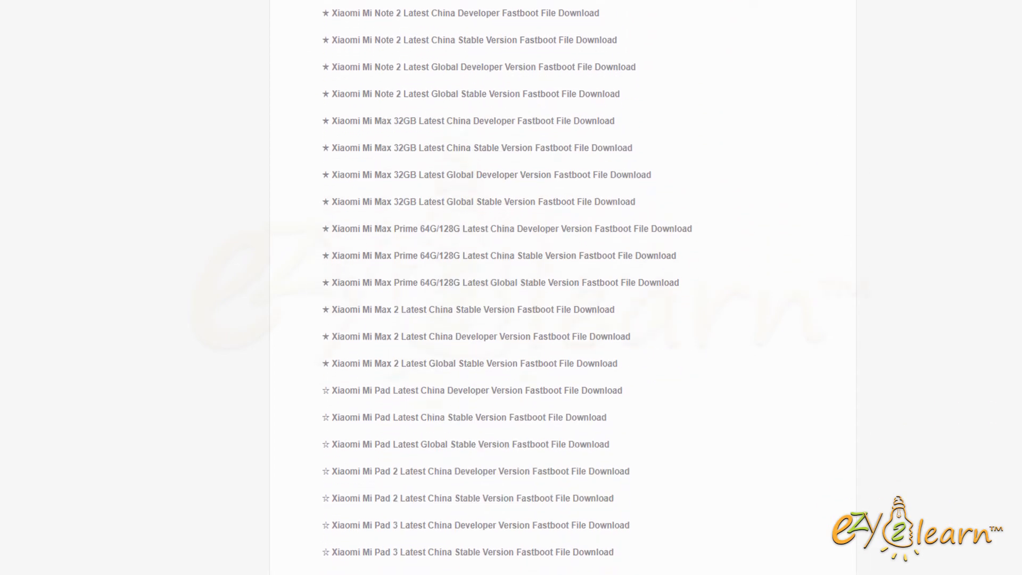
pyautogui.scroll(-3)
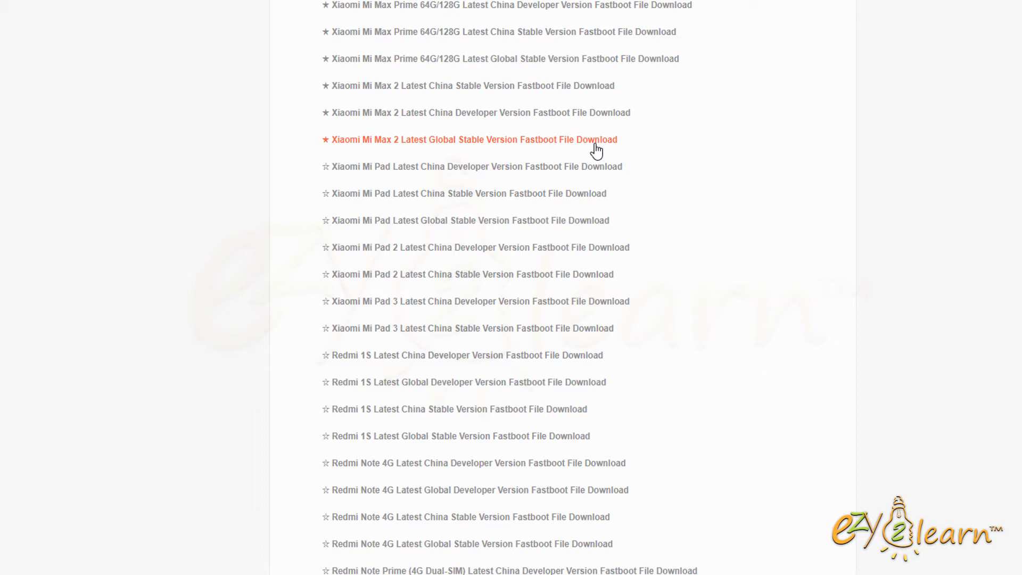
pyautogui.moveTo(611, 149)
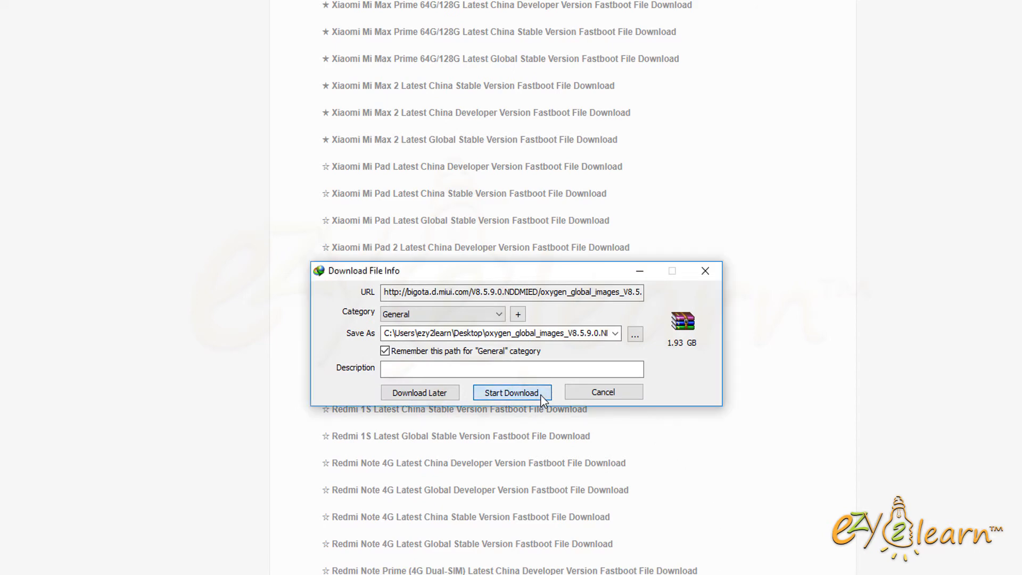
pyautogui.click(510, 392)
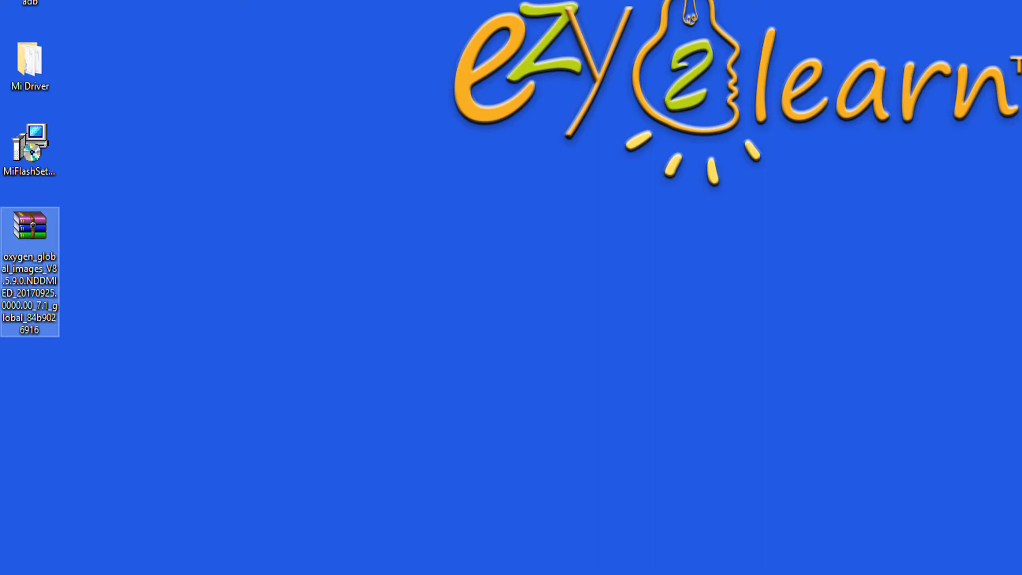
# Step: Extract the downloaded ROM archive to the desktop and rename the result with a .zip extension
pyautogui.rightClick(30, 227)
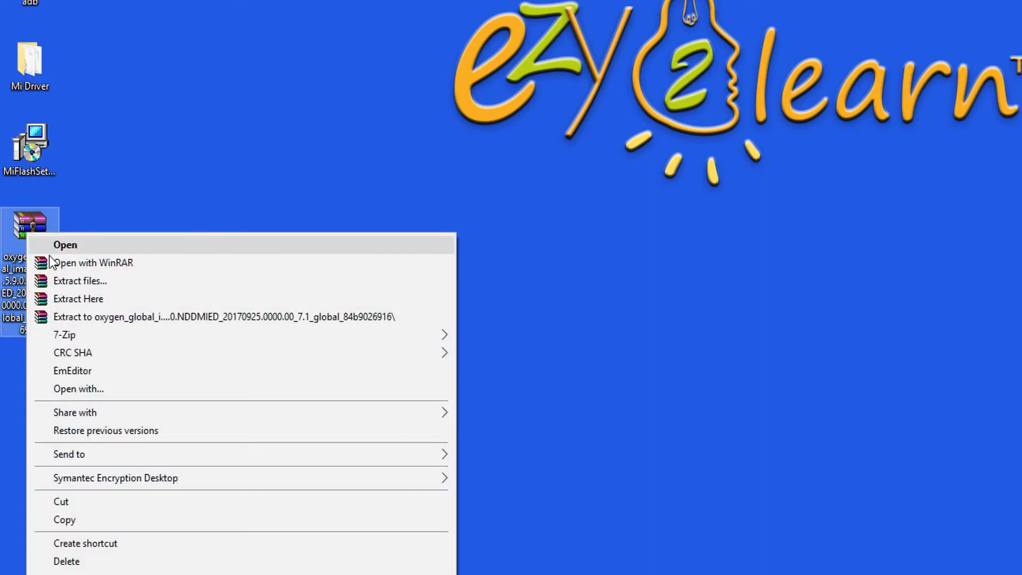
pyautogui.moveTo(196, 303)
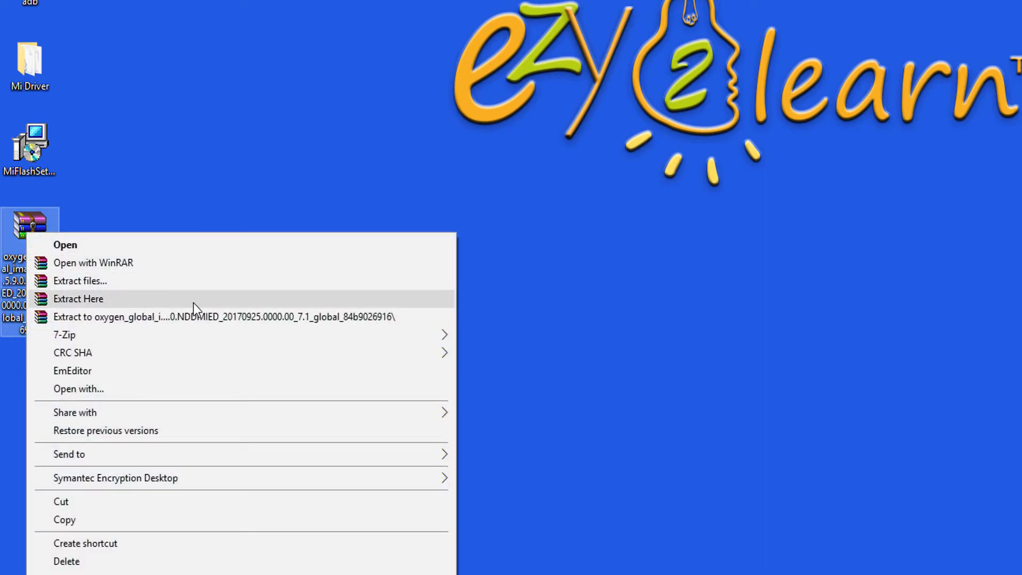
pyautogui.click(77, 298)
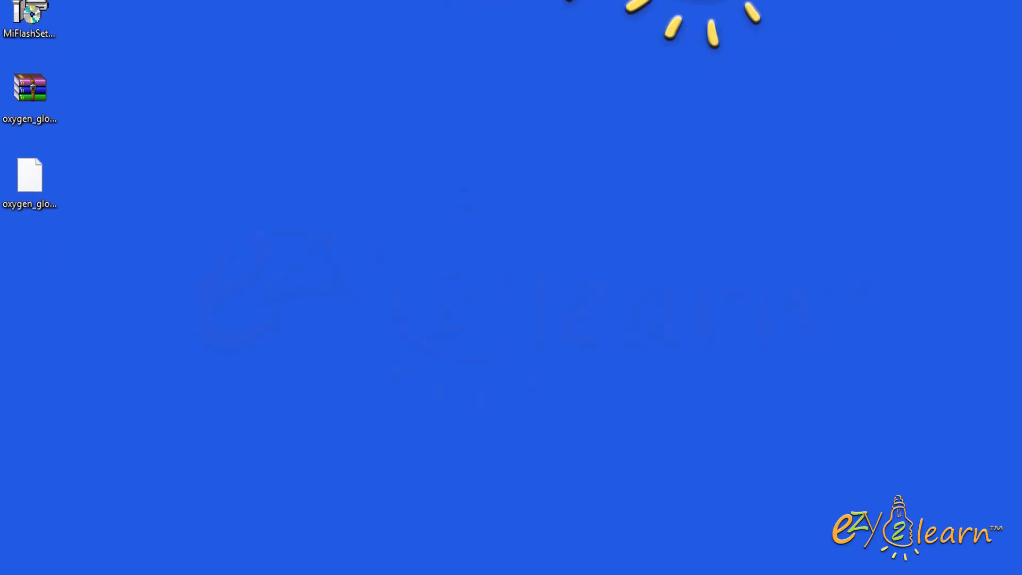
pyautogui.click(30, 175)
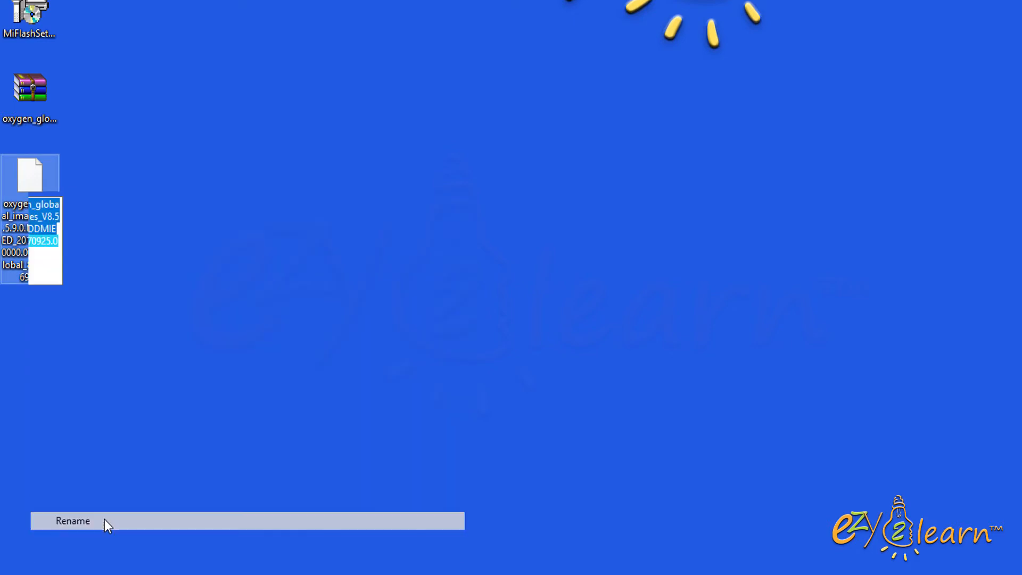
pyautogui.click(72, 520)
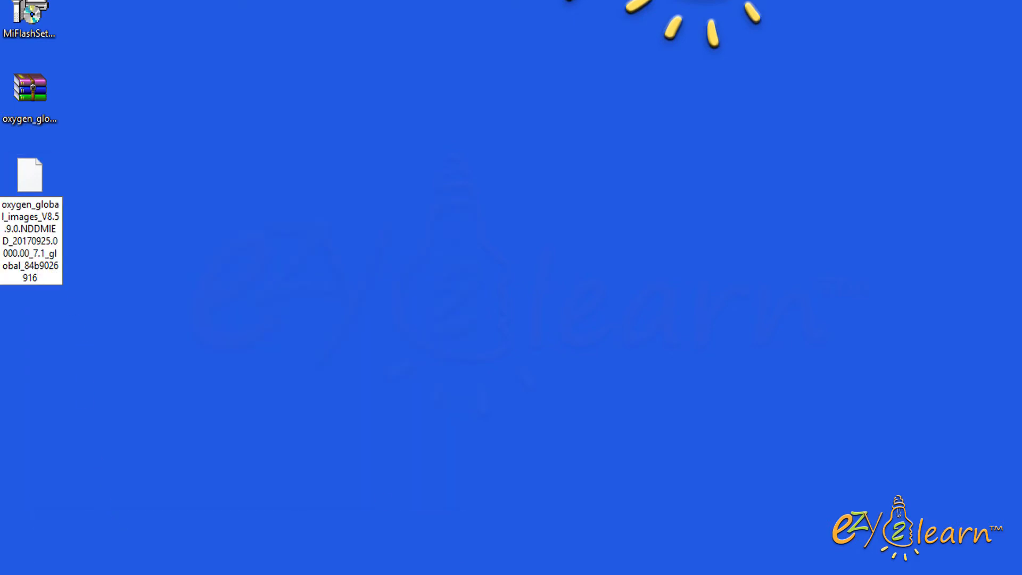
pyautogui.write('.zip')
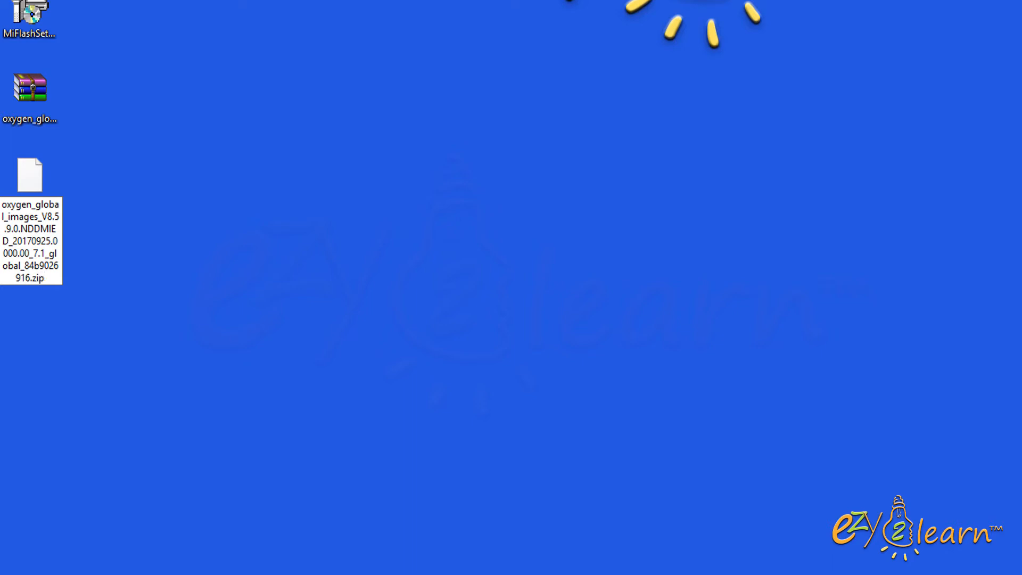
pyautogui.click(30, 172)
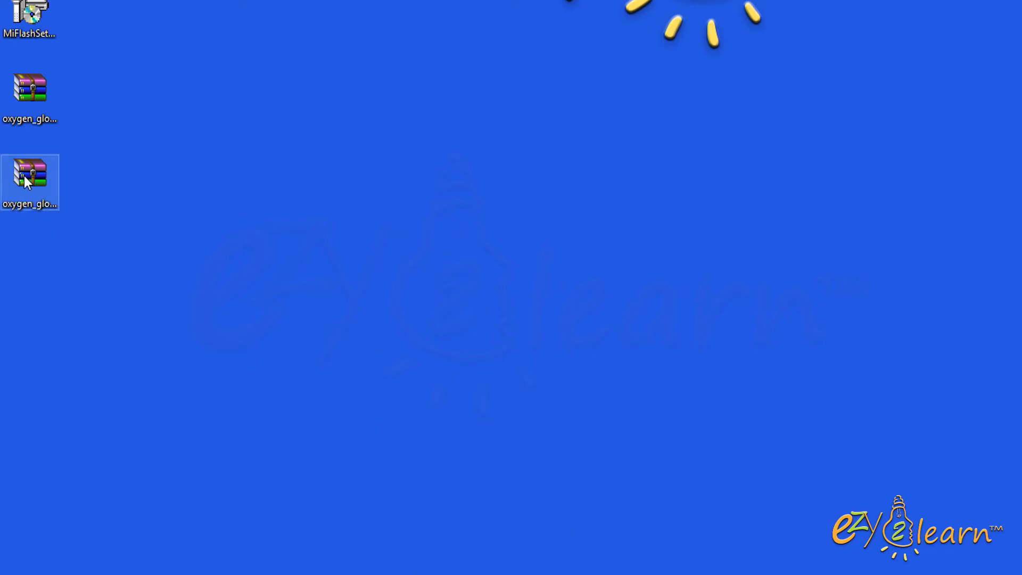
# Step: Extract the renamed .zip into its own oxygen_global_images folder on the desktop
pyautogui.rightClick(30, 181)
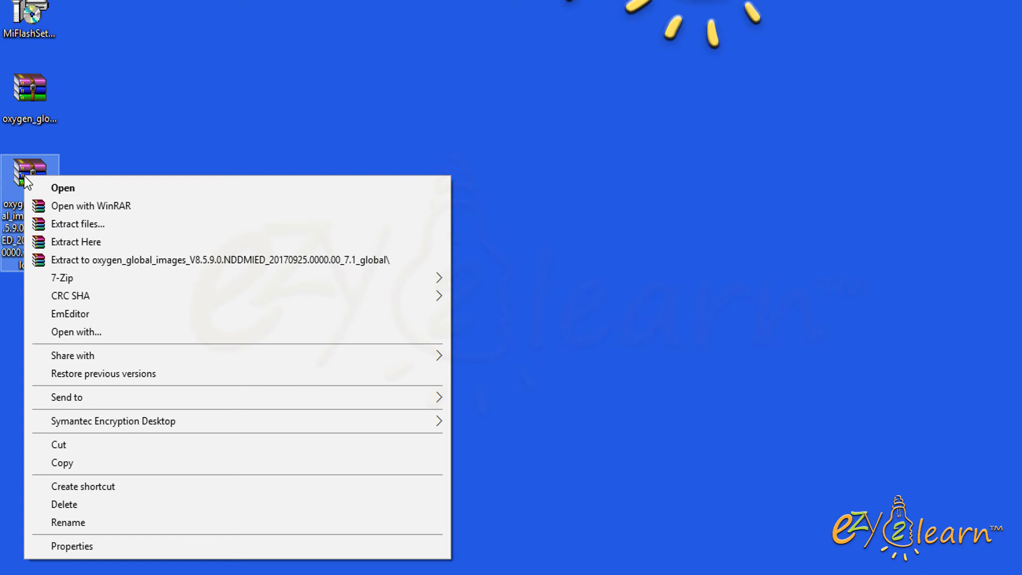
pyautogui.click(76, 241)
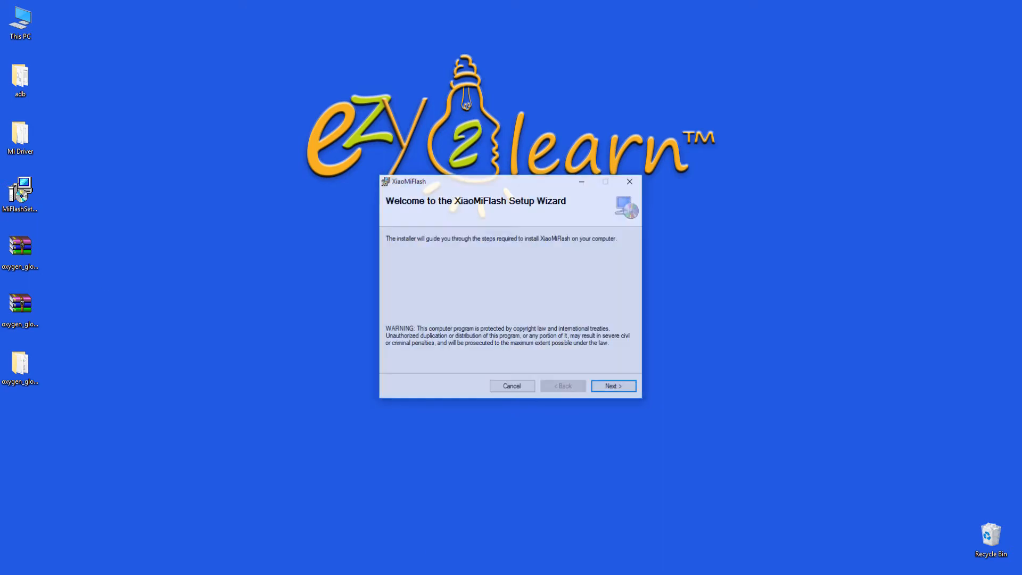
# Step: Complete the XiaoMiFlash Setup Wizard and close it once installation finishes
pyautogui.click(611, 386)
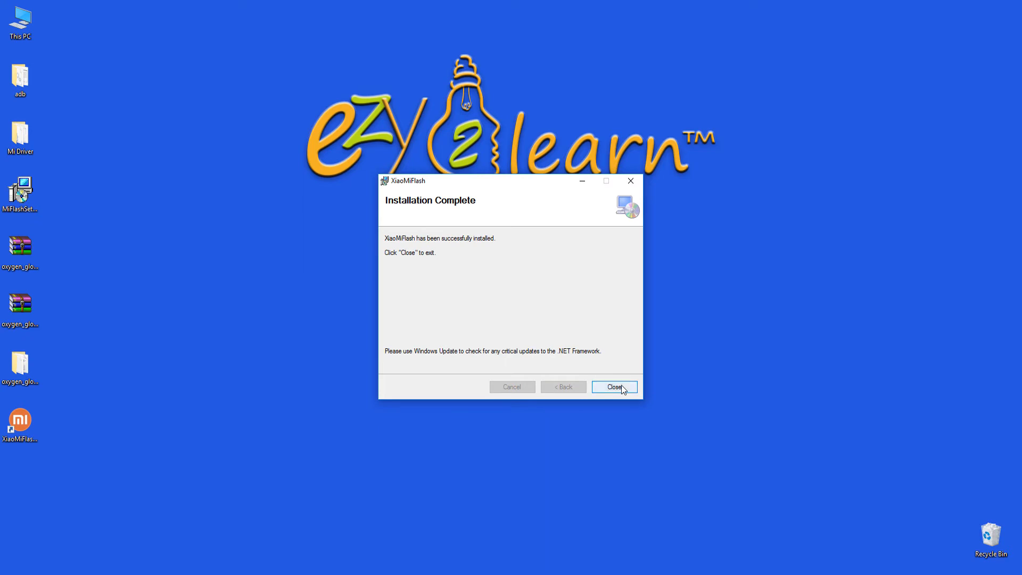
pyautogui.click(614, 386)
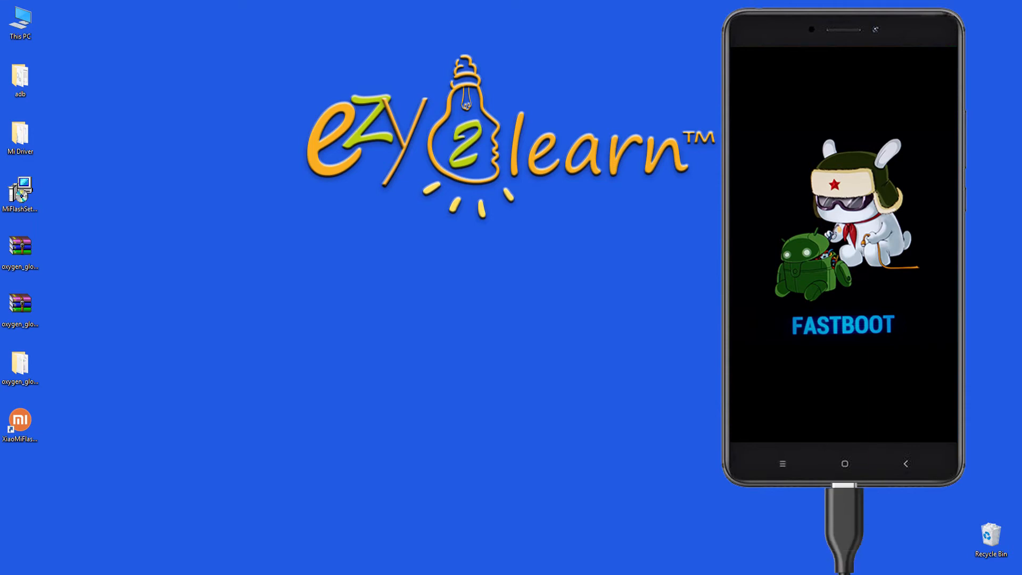
pyautogui.click(19, 420)
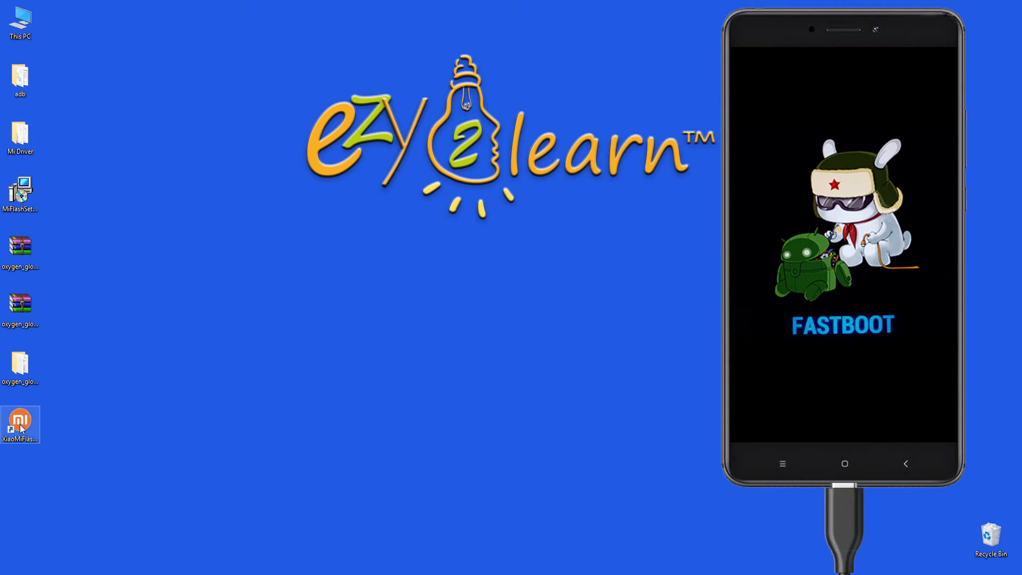
# Step: Launch MiFlash and refresh until the fastboot phone 91605bba appears in the device list
pyautogui.doubleClick(19, 423)
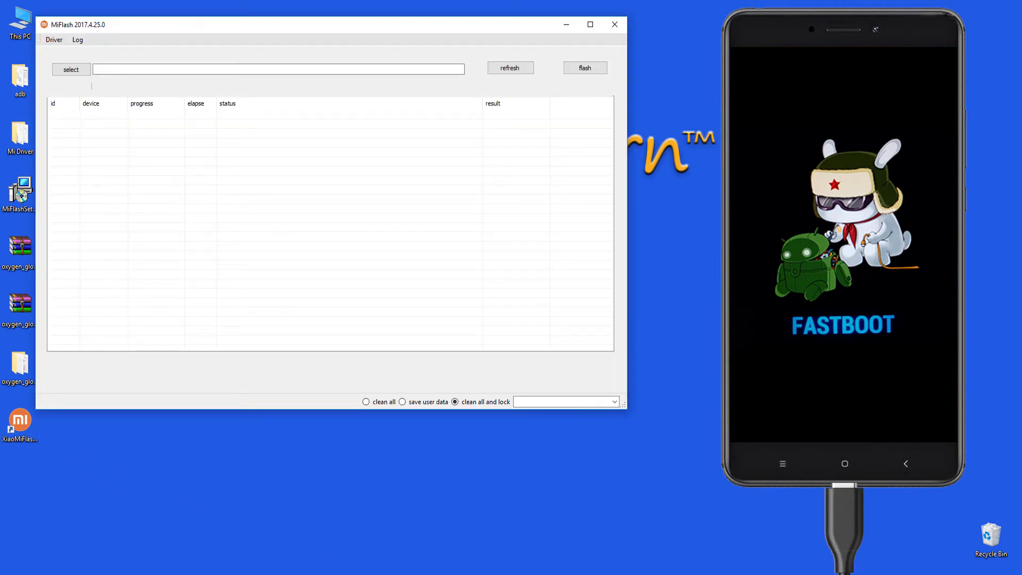
pyautogui.click(510, 67)
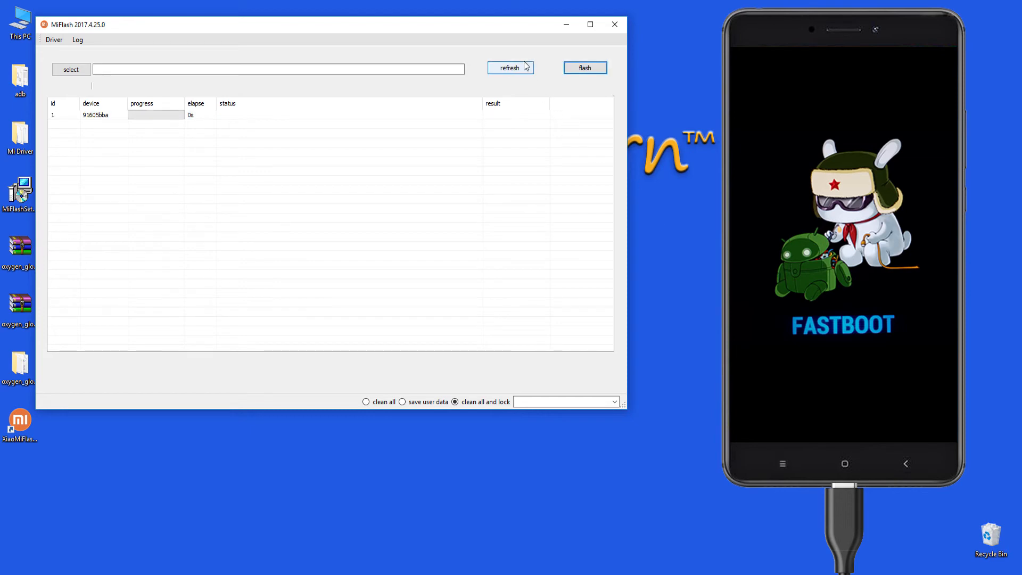
pyautogui.click(510, 67)
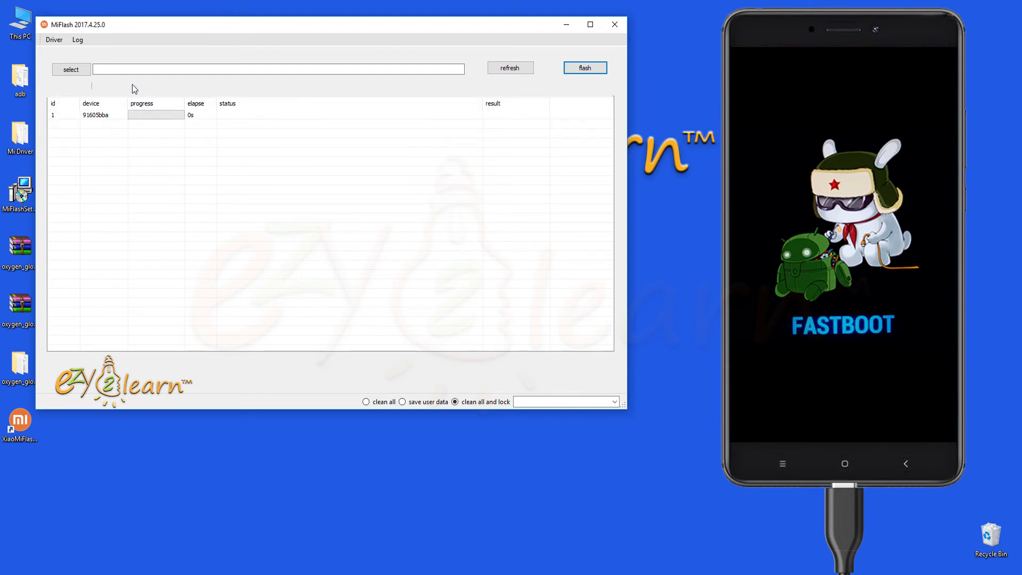
# Step: Select the extracted oxygen_global_images folder as the ROM to flash
pyautogui.click(70, 70)
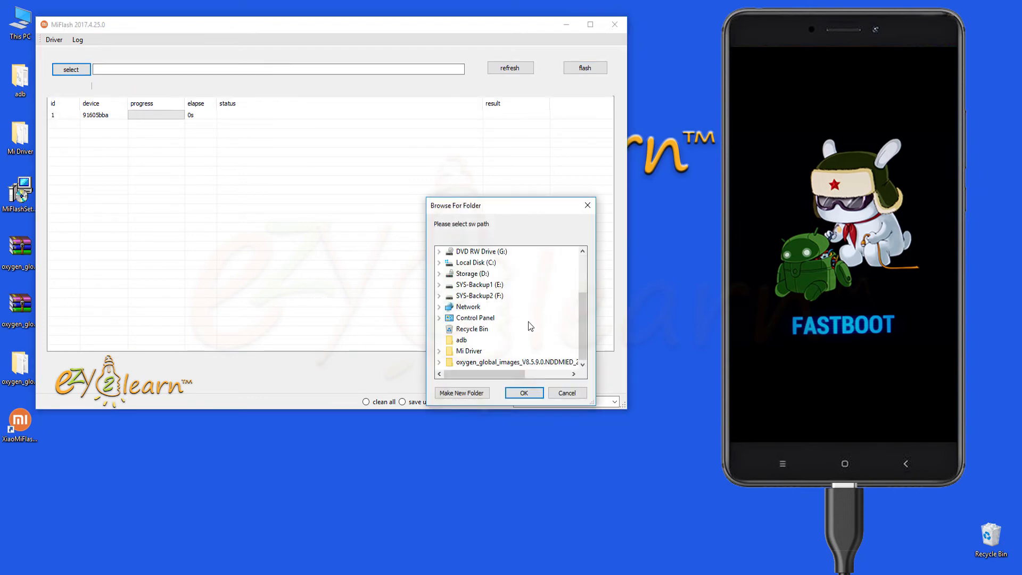
pyautogui.click(505, 362)
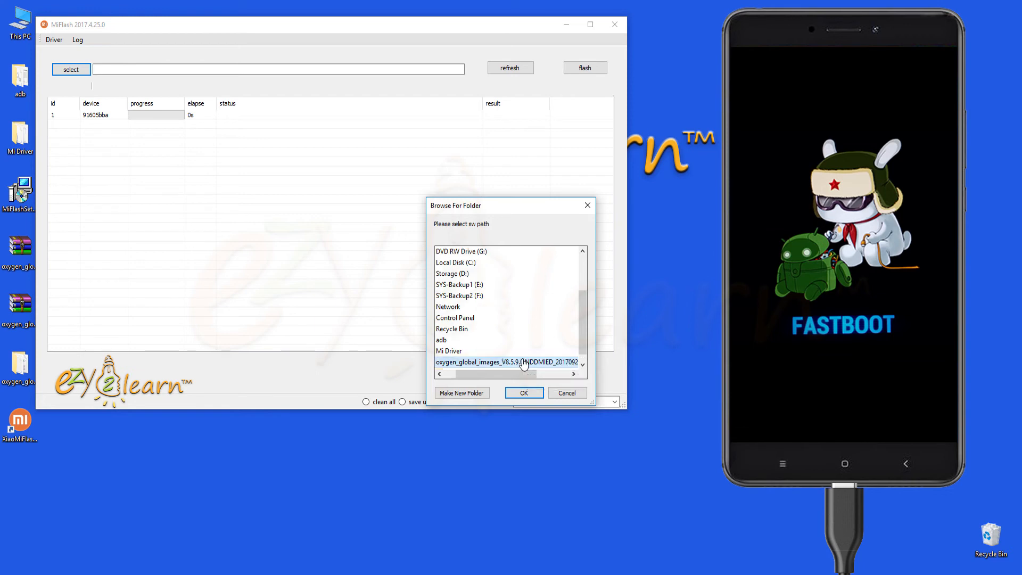
pyautogui.click(522, 393)
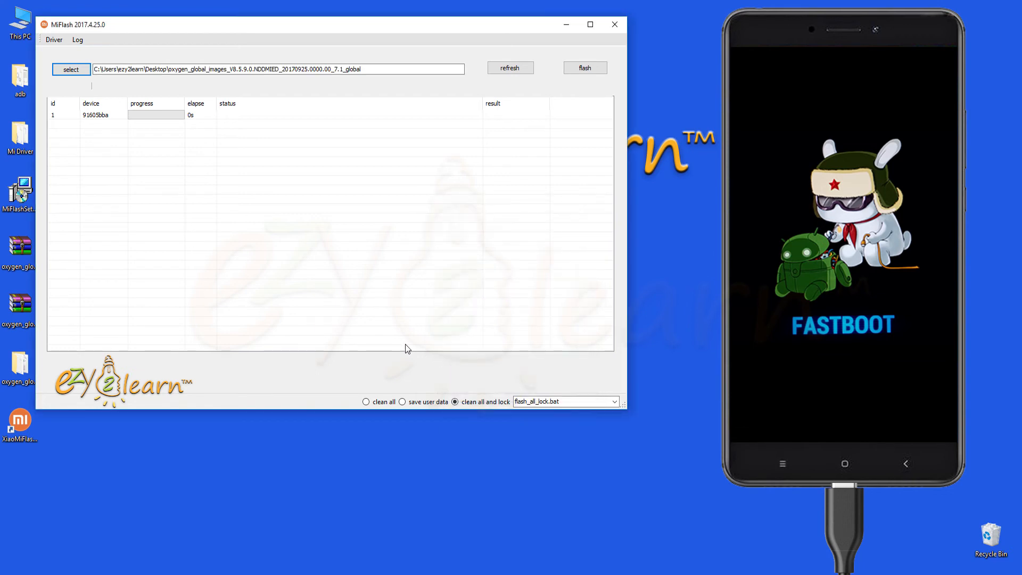
pyautogui.moveTo(428, 450)
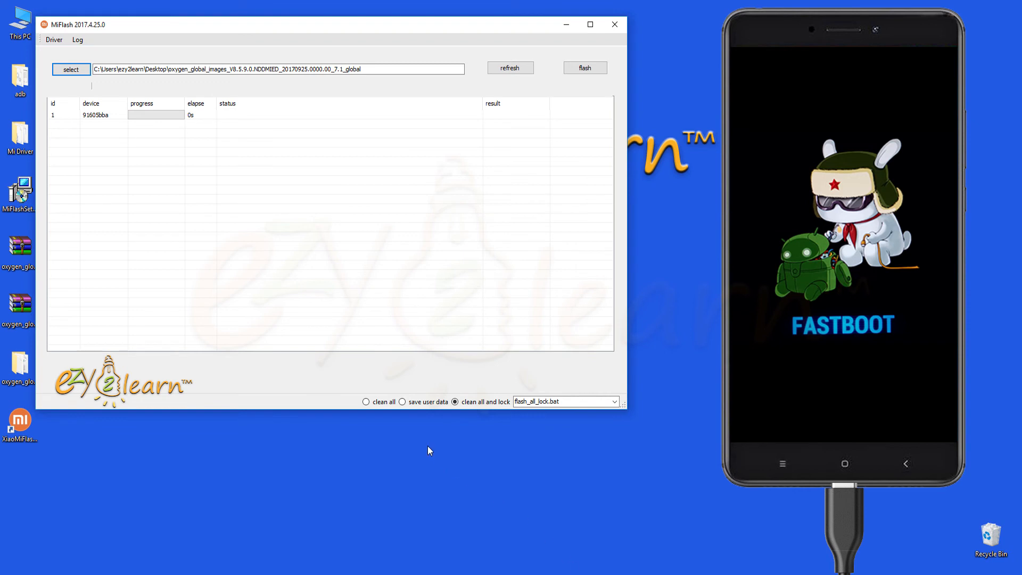
# Step: After trying the flash modes, settle on 'clean all' and start flashing device 91605bba
pyautogui.click(365, 401)
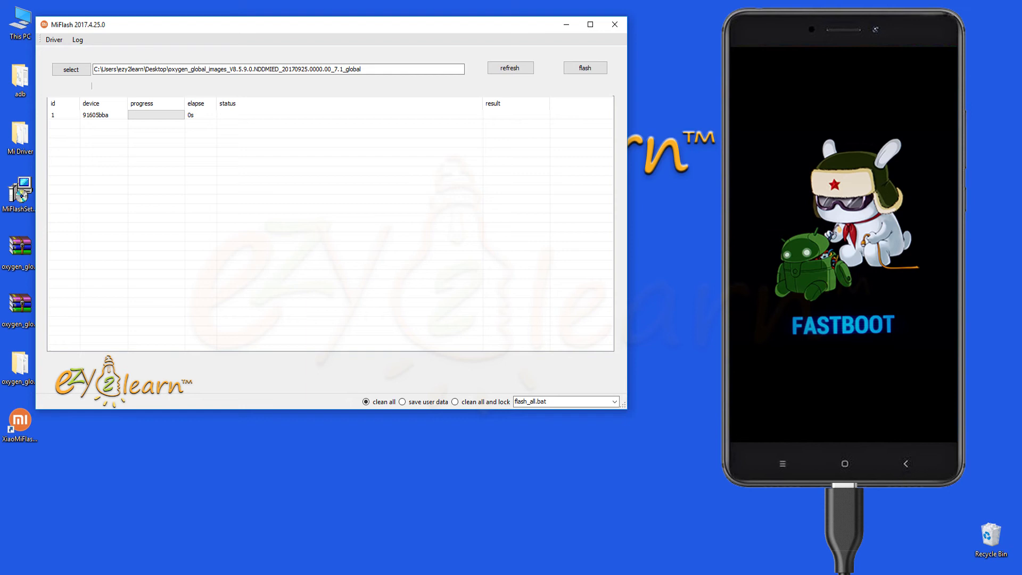
pyautogui.click(402, 402)
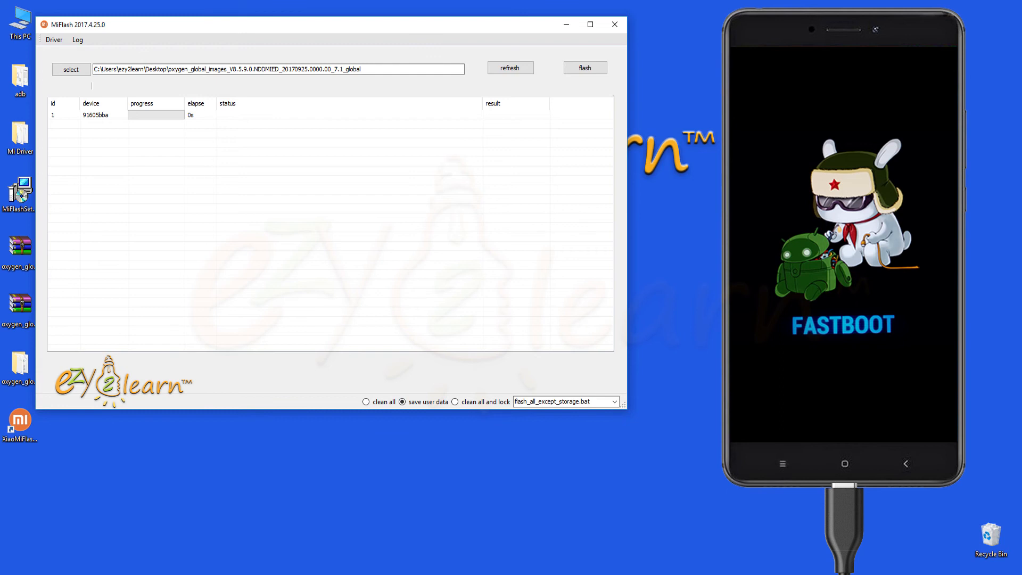
pyautogui.click(454, 401)
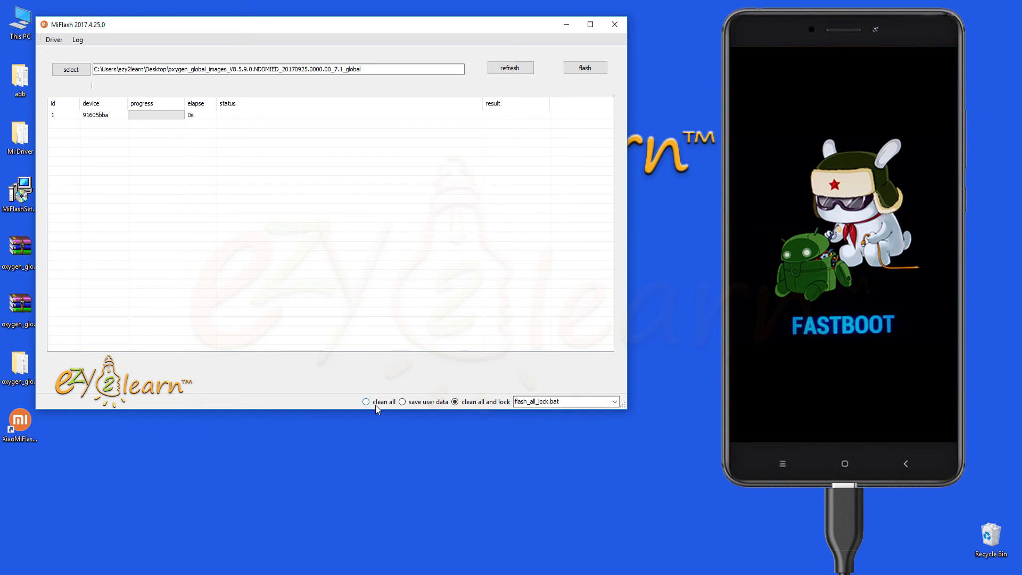
pyautogui.click(365, 401)
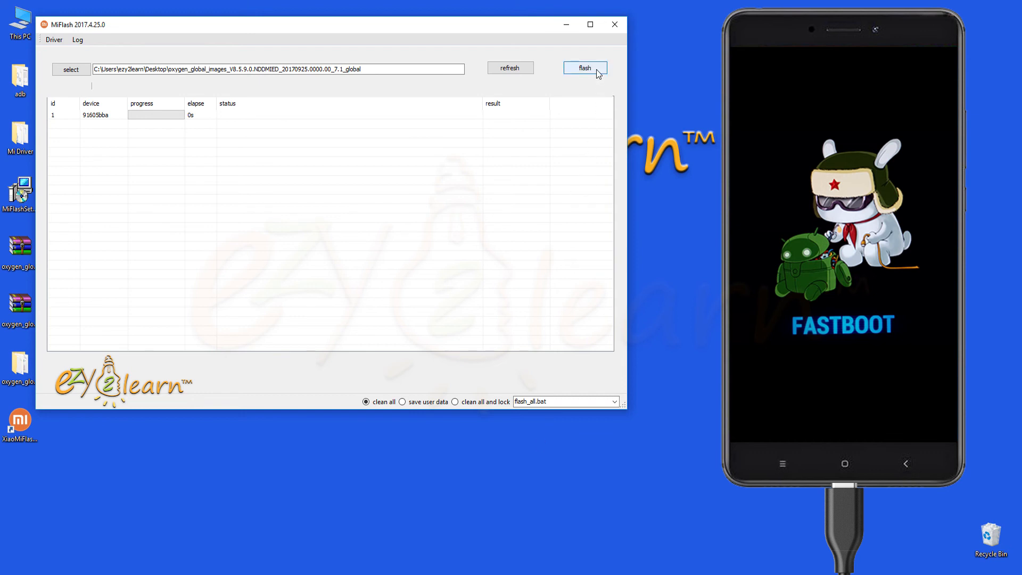
pyautogui.click(584, 69)
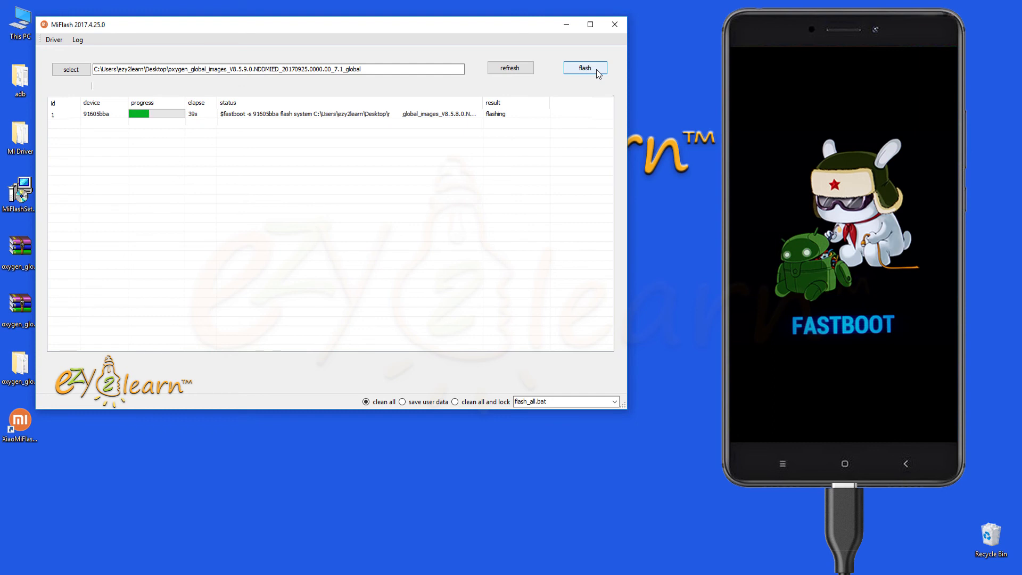